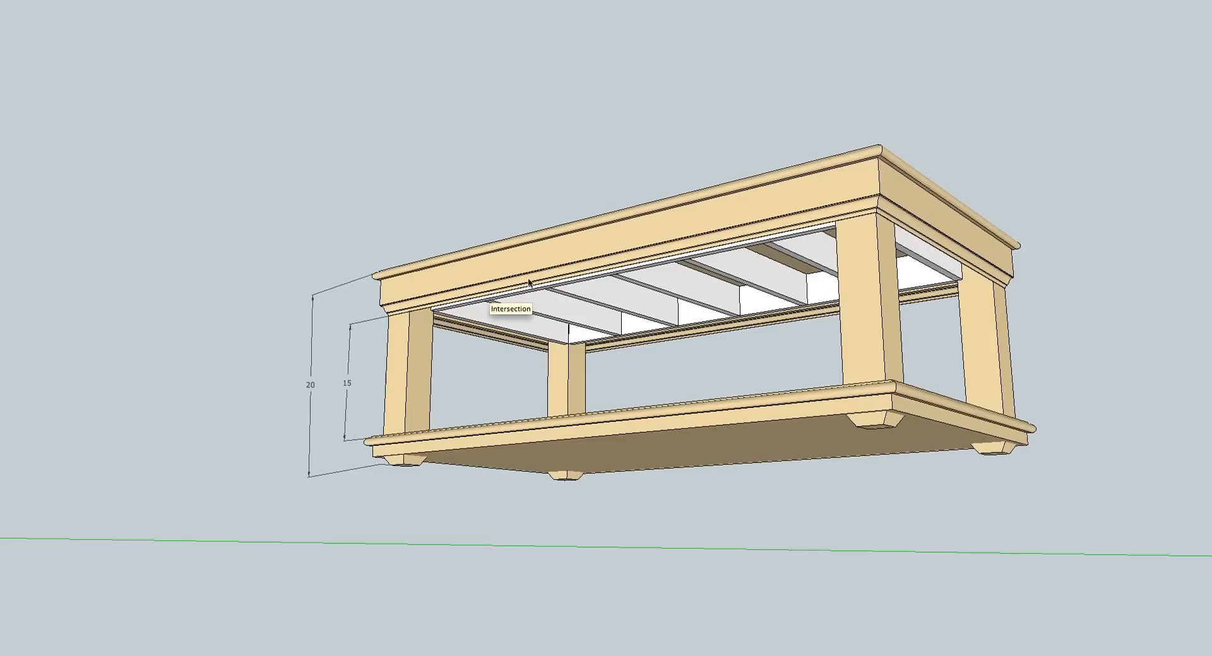
mouse_move(609, 300)
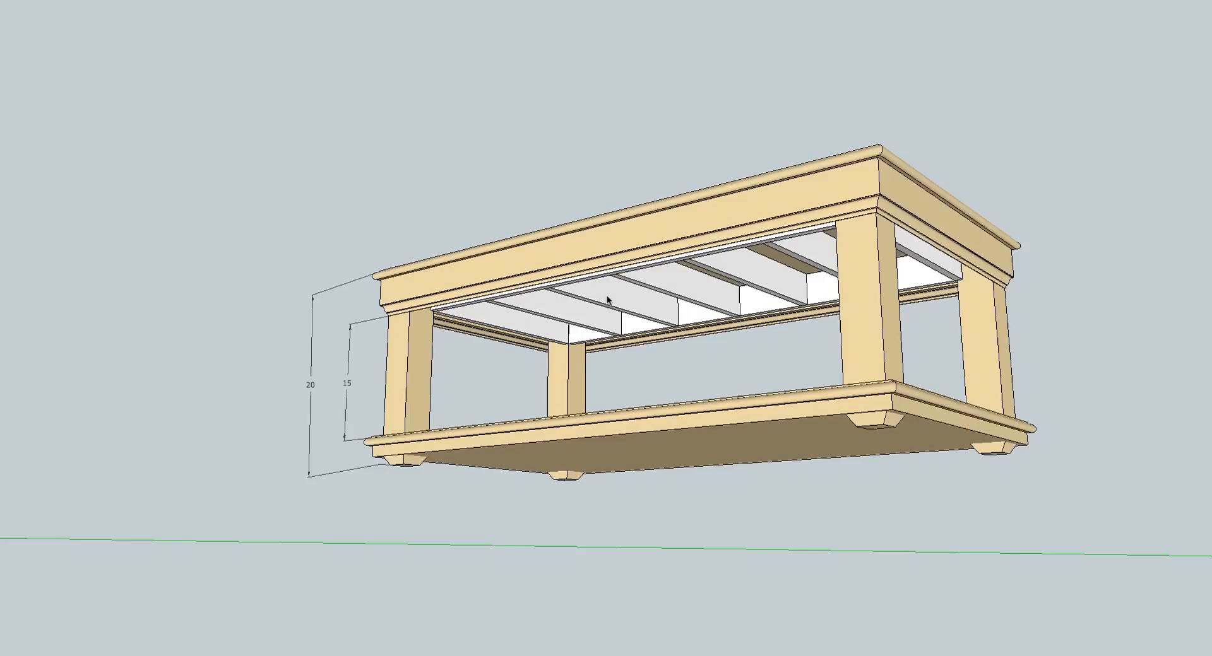
left_click(611, 304)
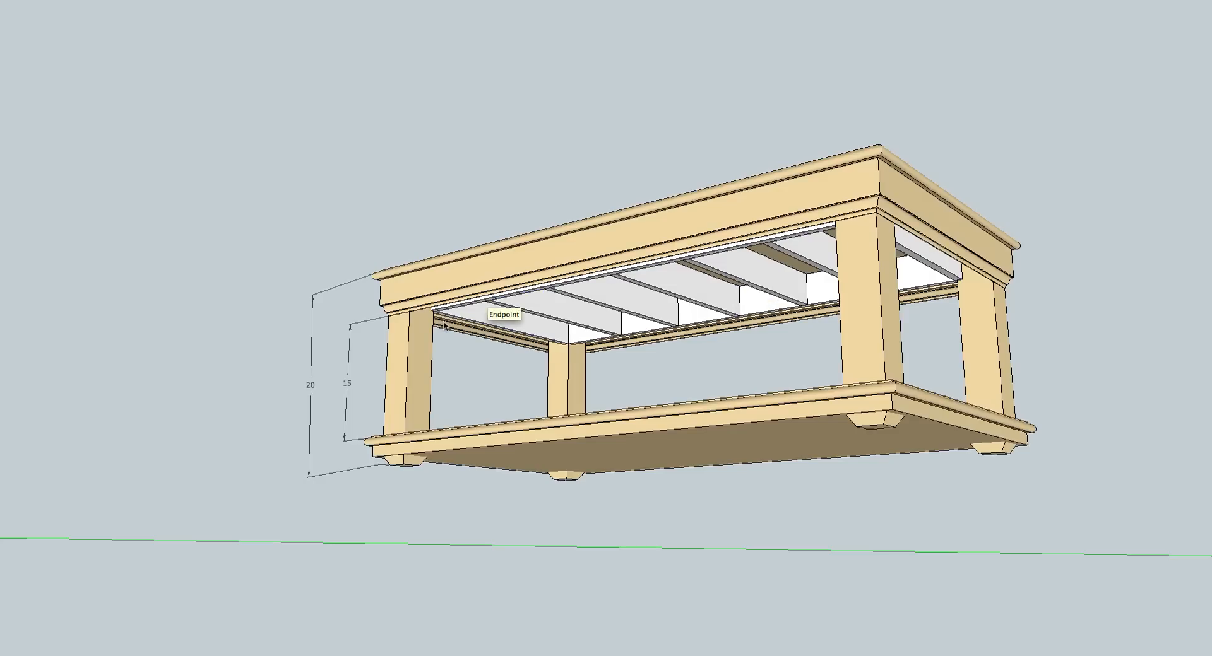
mouse_move(379, 277)
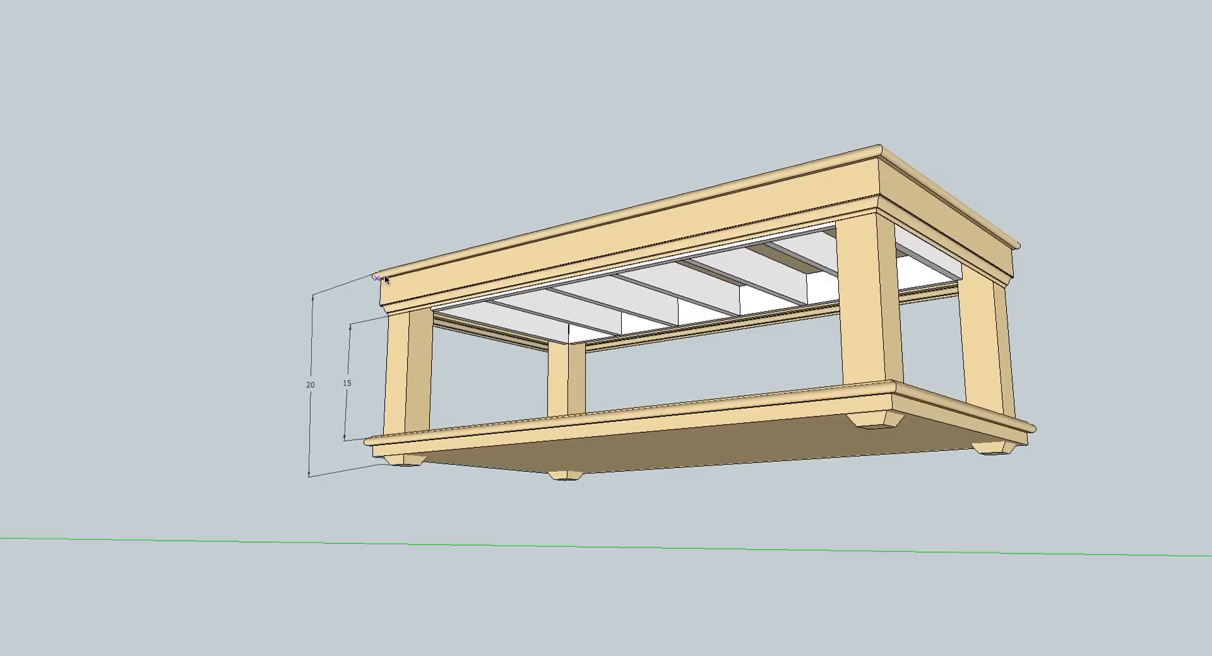
mouse_move(424, 437)
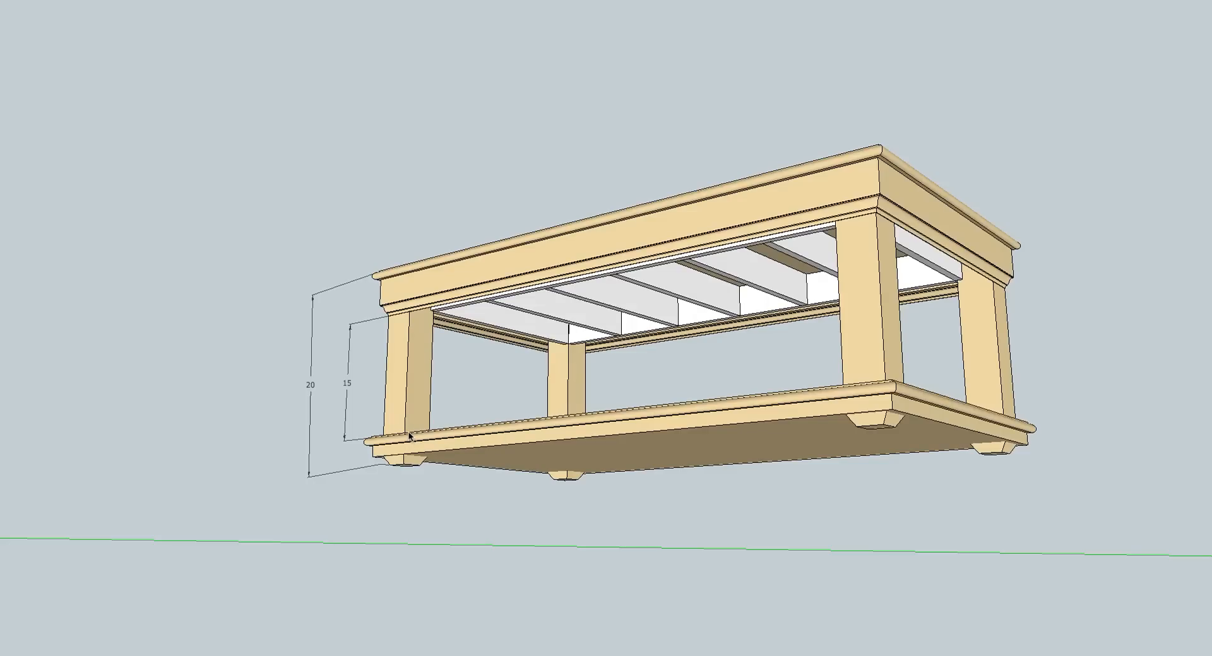
mouse_move(387, 278)
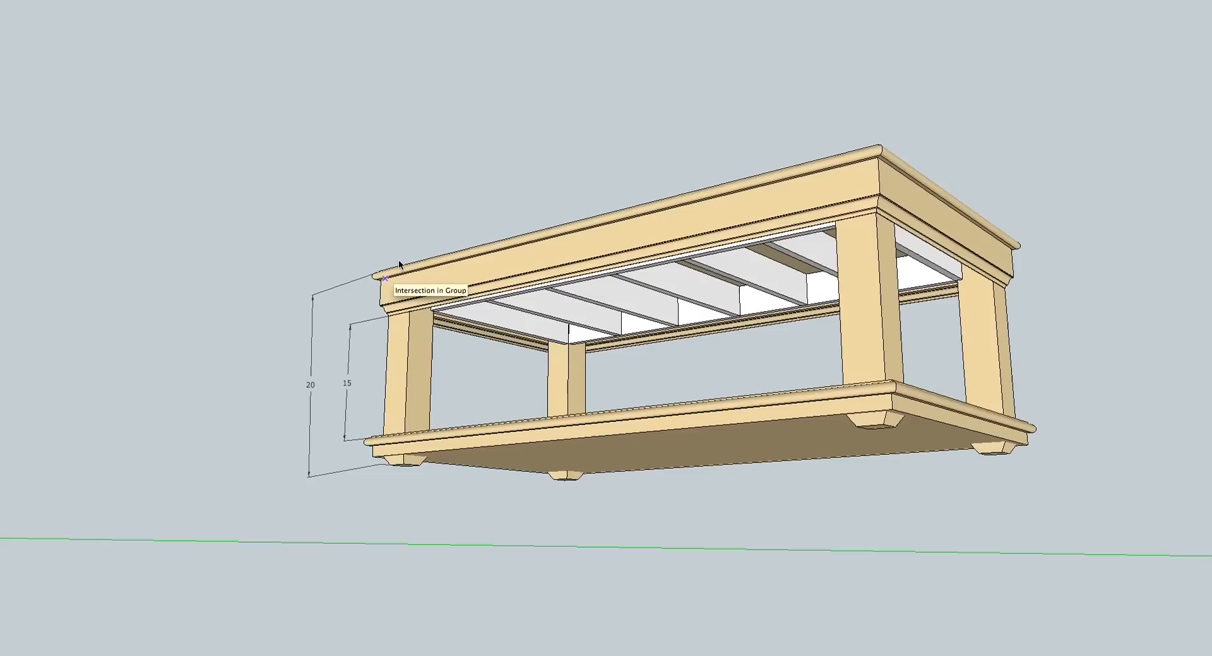